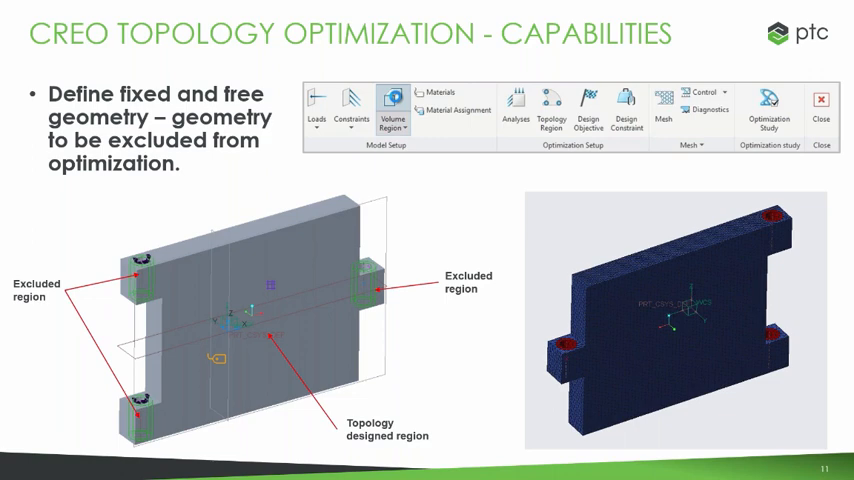
# Advance through the topology optimization capability slides.
pyautogui.press('Right')
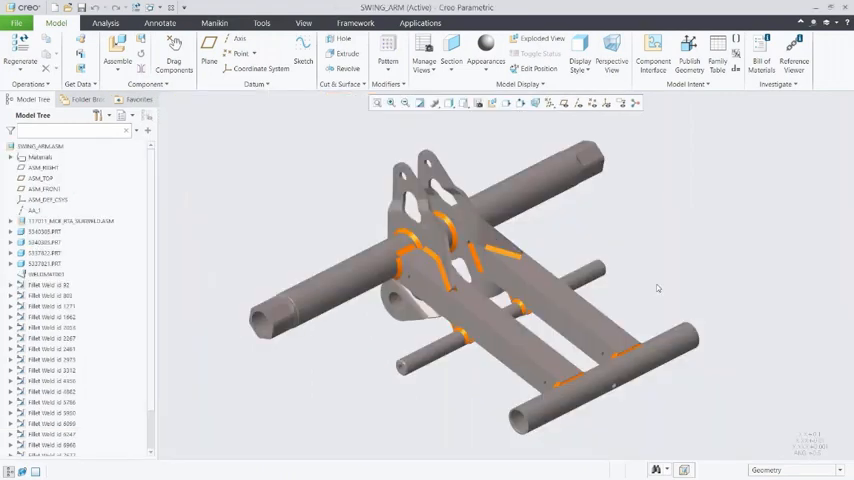
# Check the model display style dropdown options before closing the assembly.
pyautogui.click(450, 103)
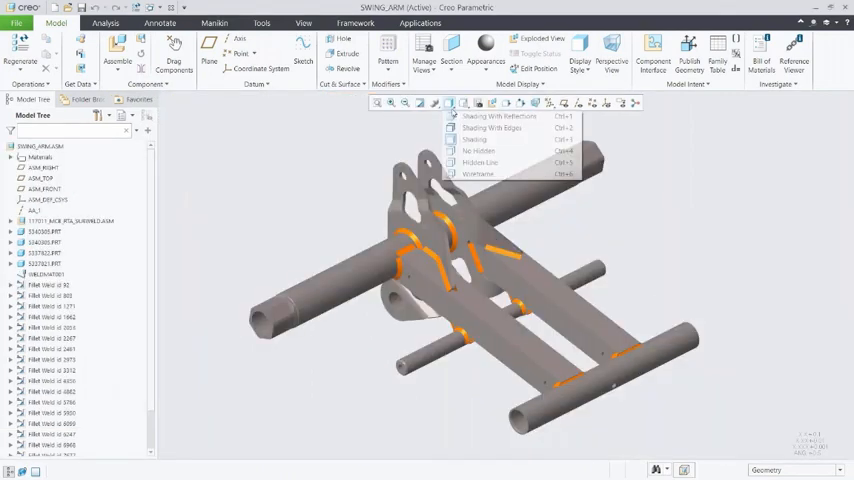
pyautogui.click(492, 128)
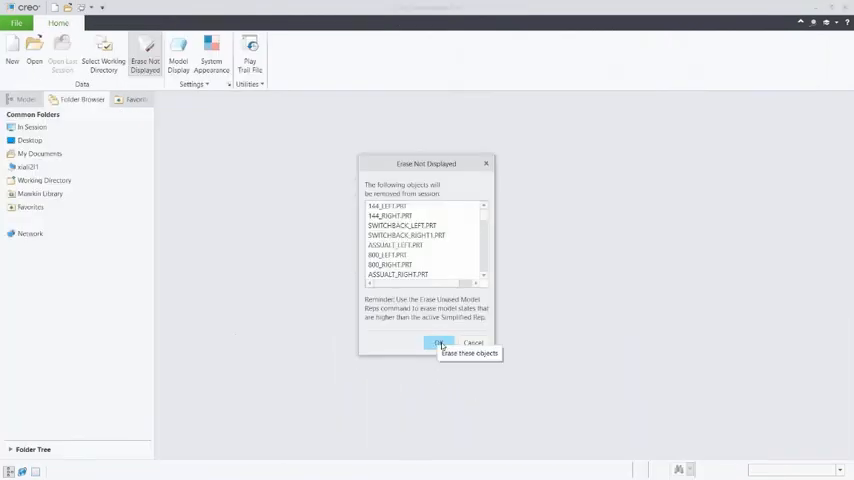
# Erase undisplayed objects, open primitive.prt, and enter Topology Optimization.
pyautogui.click(439, 343)
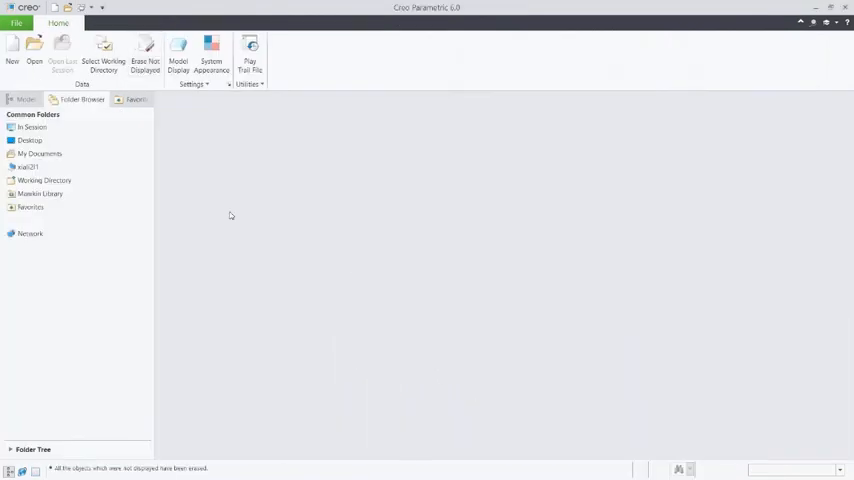
pyautogui.click(34, 50)
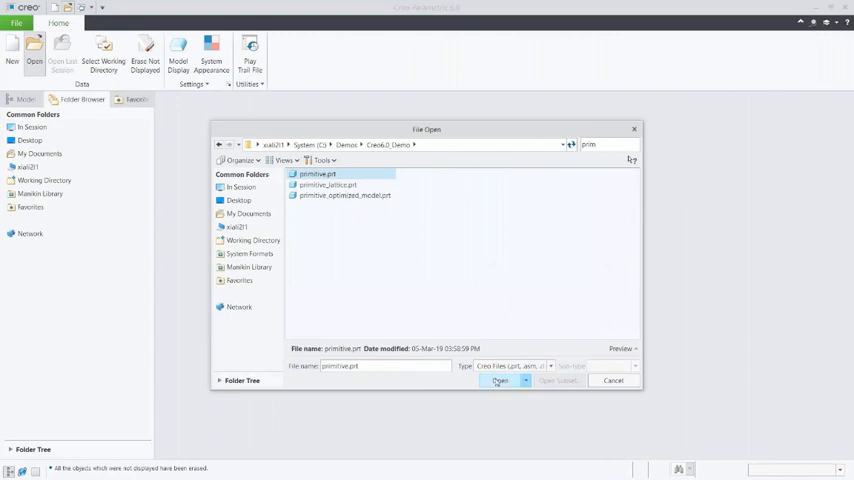
pyautogui.click(500, 381)
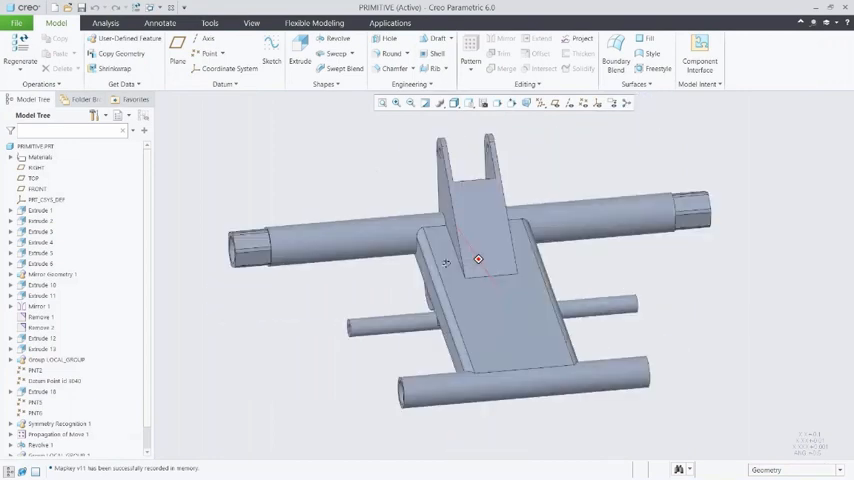
pyautogui.moveTo(478, 260); pyautogui.dragTo(440, 280)
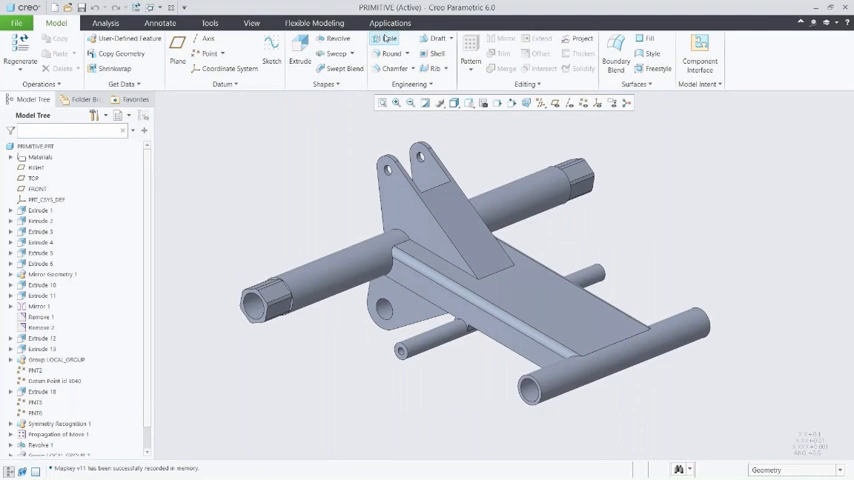
pyautogui.click(389, 22)
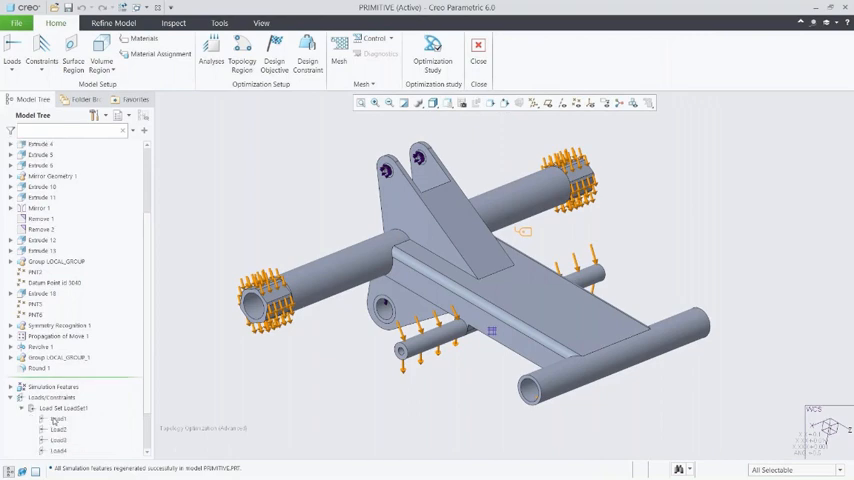
# Create structural Analysis1 using ConstraintSet1 and LoadSet1.
pyautogui.click(57, 429)
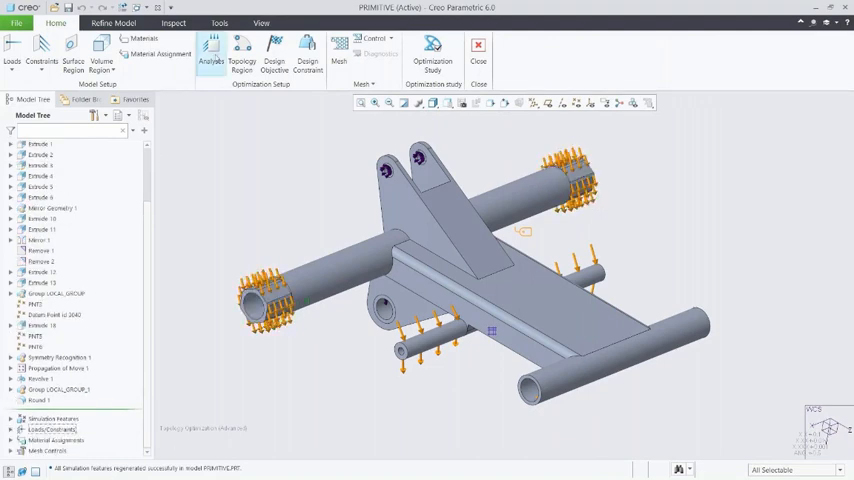
pyautogui.click(210, 55)
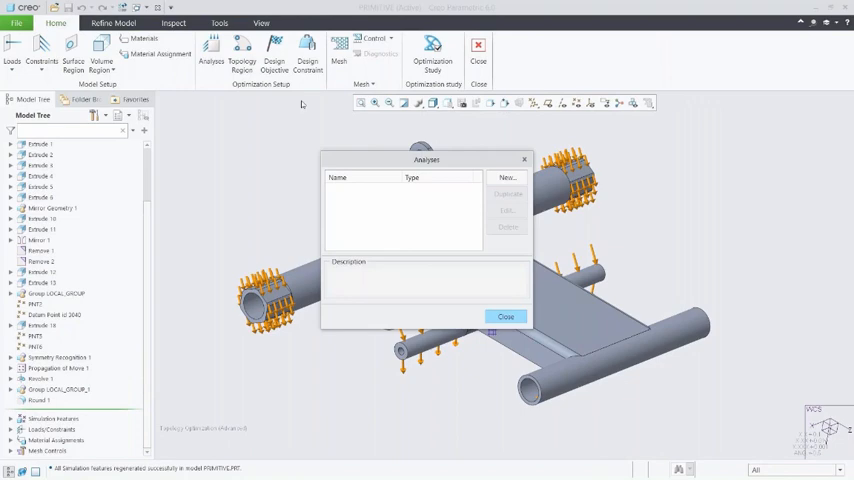
pyautogui.click(507, 177)
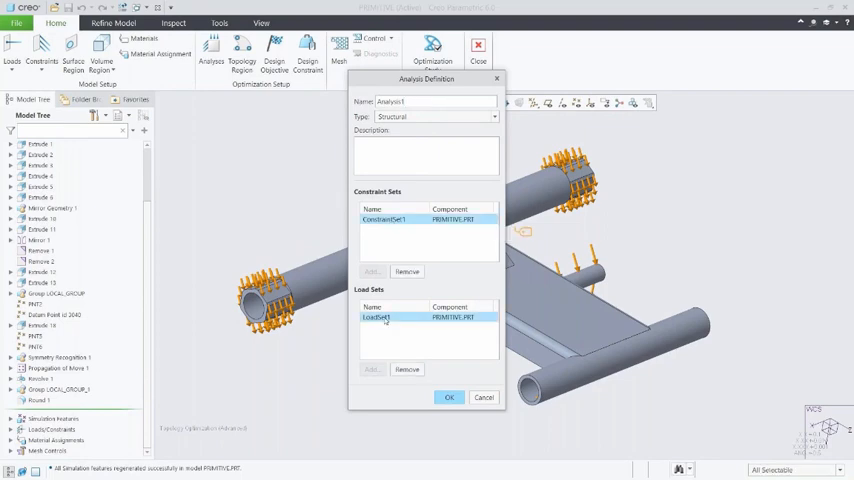
pyautogui.click(449, 397)
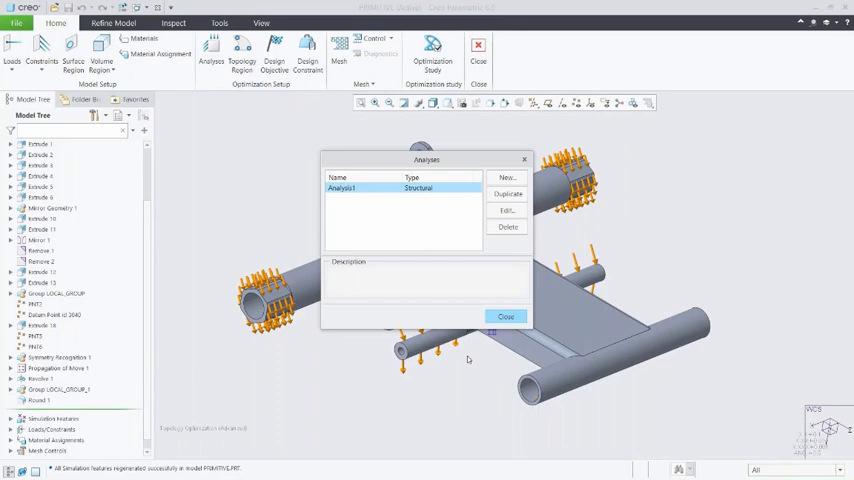
pyautogui.click(506, 317)
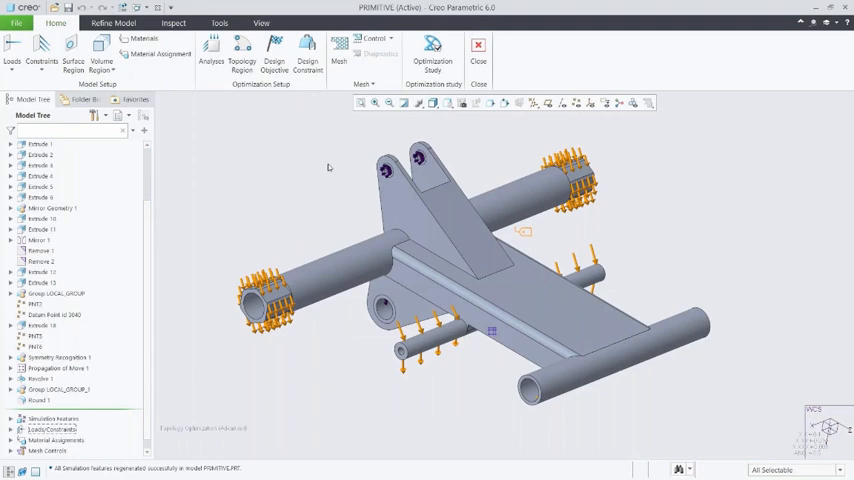
pyautogui.click(242, 50)
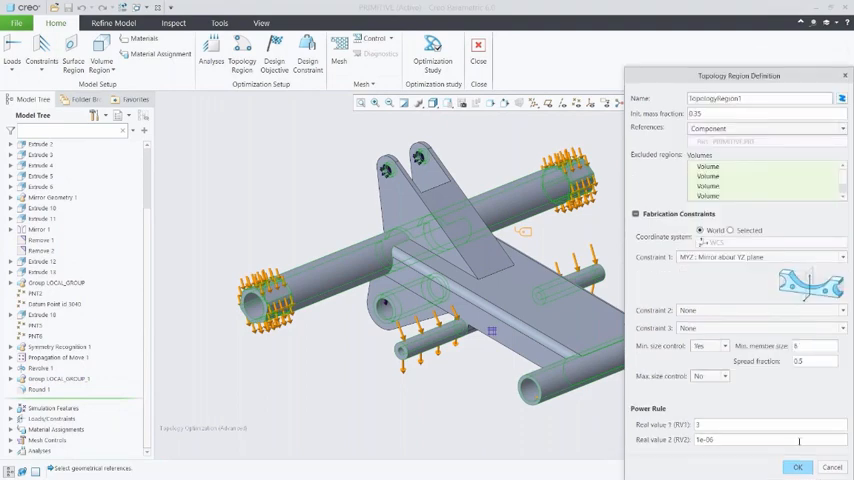
# Accept the topology region with 0.35 mass fraction and YZ mirror symmetry.
pyautogui.click(797, 467)
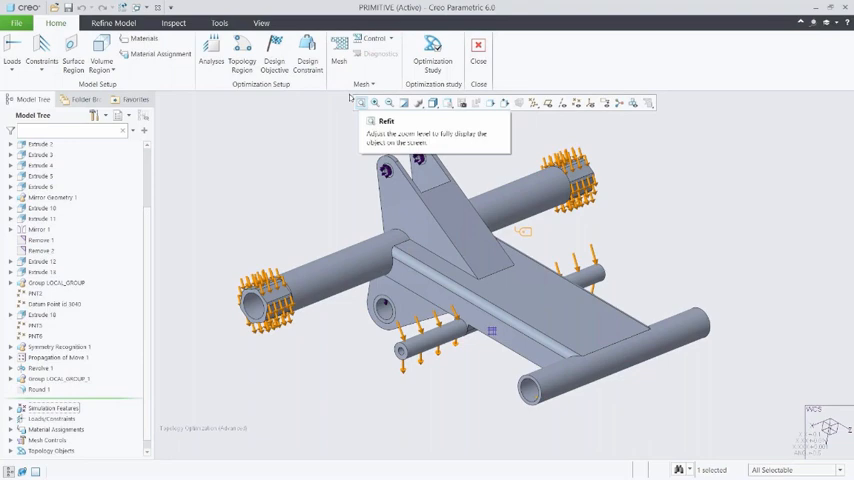
# Add a mass fraction design constraint with an upper bound of 0.5.
pyautogui.click(307, 48)
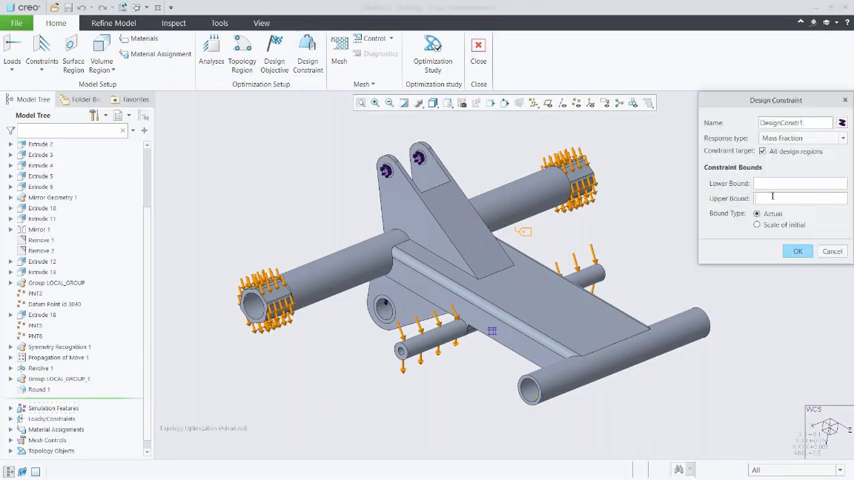
pyautogui.write('0.5')
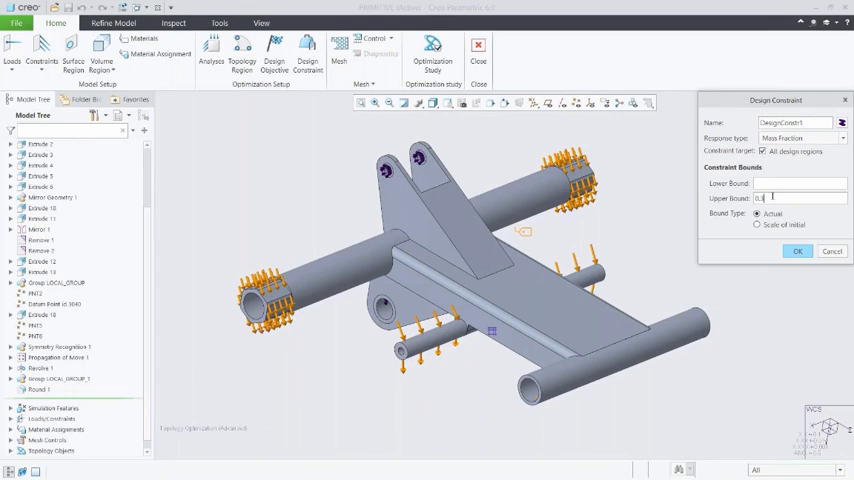
pyautogui.click(797, 251)
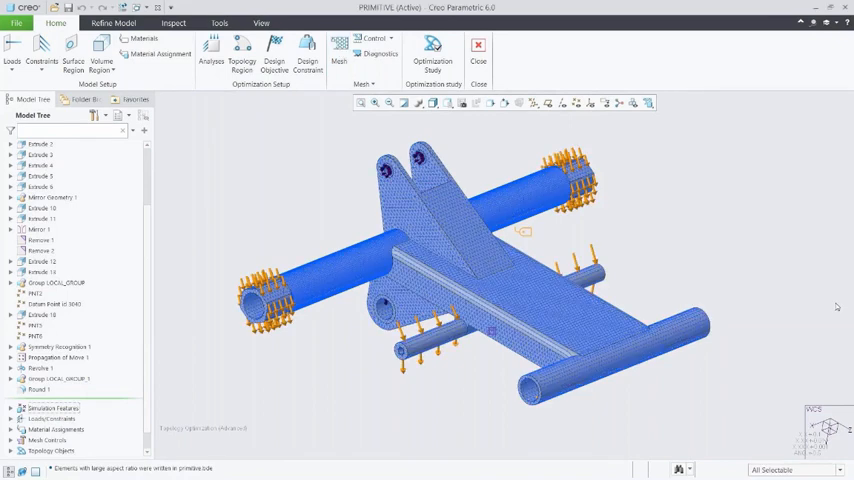
# Run the optimization study and dismiss the status report once converged.
pyautogui.click(433, 50)
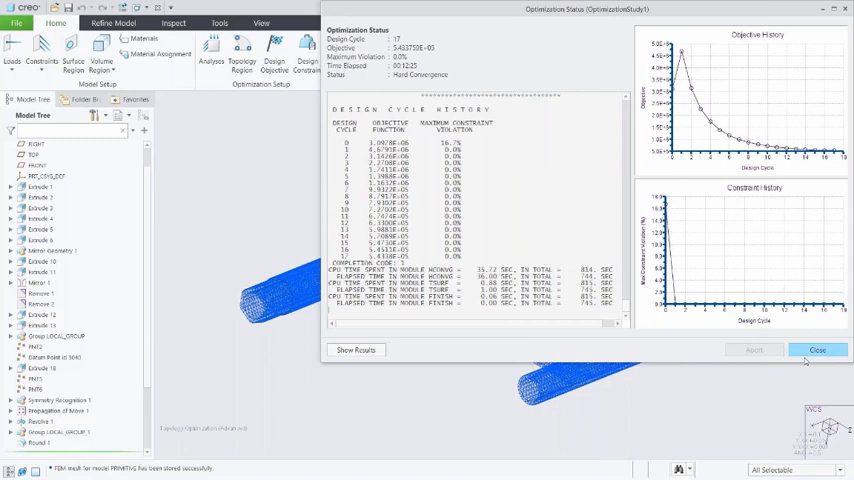
pyautogui.click(817, 350)
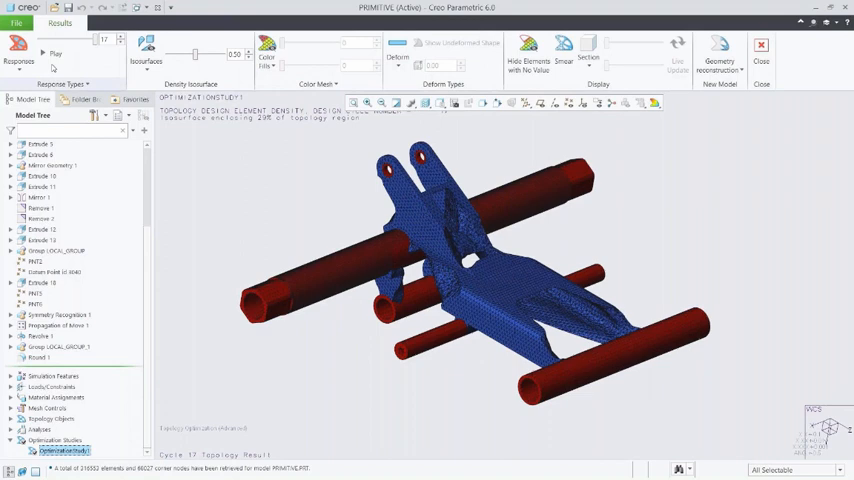
# Animate the design cycles, then show the isosurface with the topology region.
pyautogui.click(42, 53)
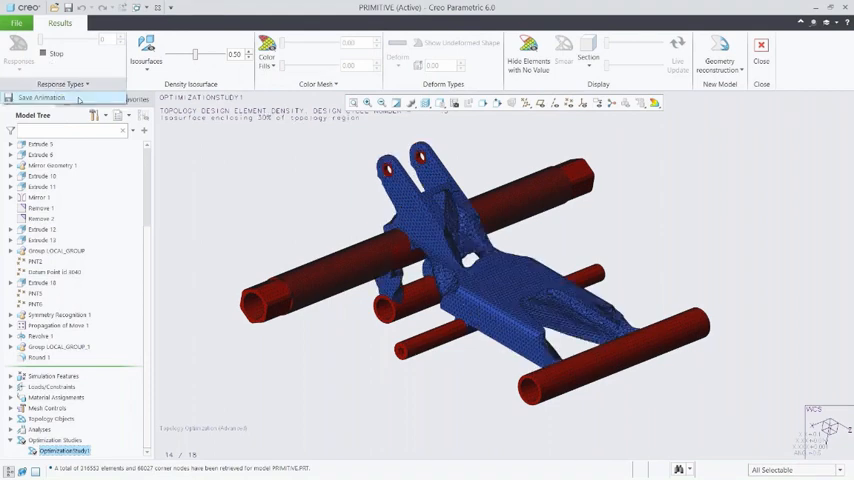
pyautogui.click(55, 54)
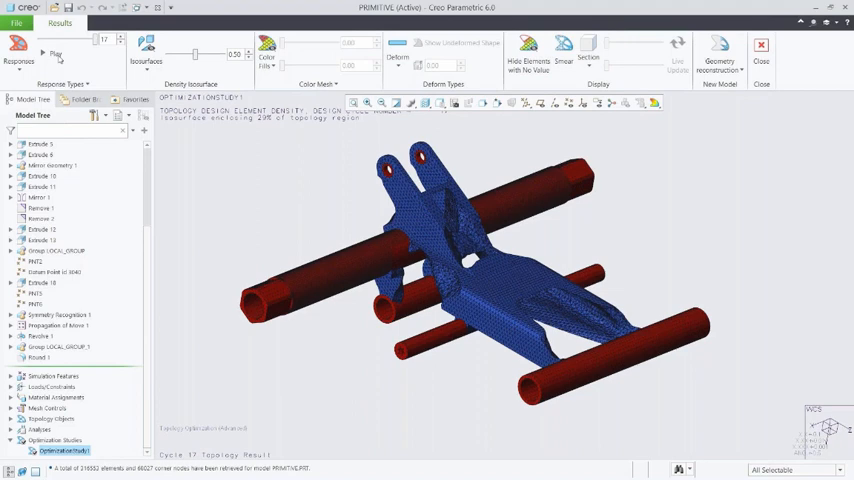
pyautogui.click(146, 48)
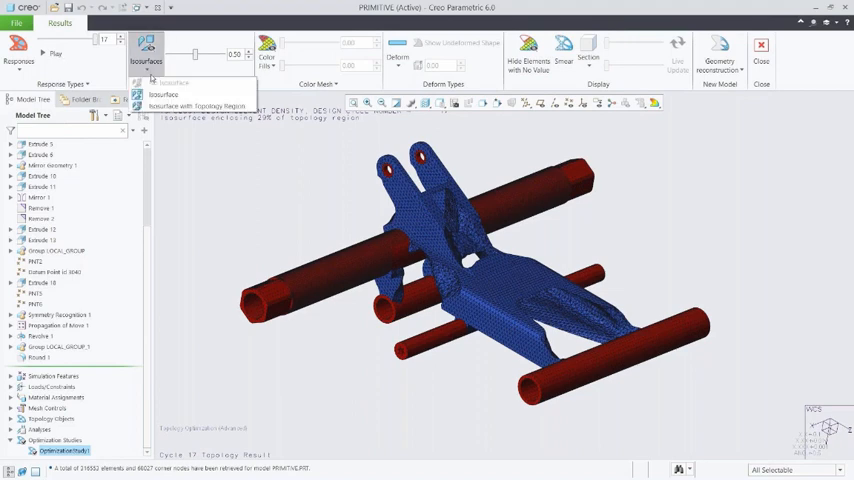
pyautogui.click(162, 94)
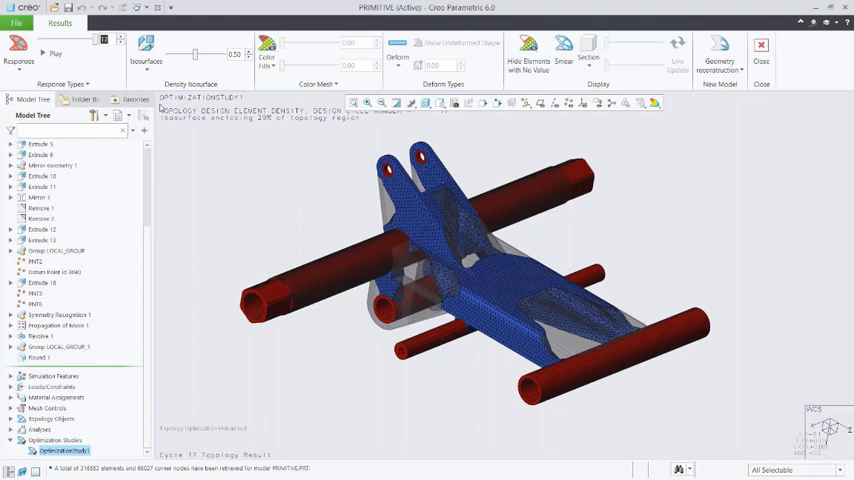
pyautogui.moveTo(410, 296)
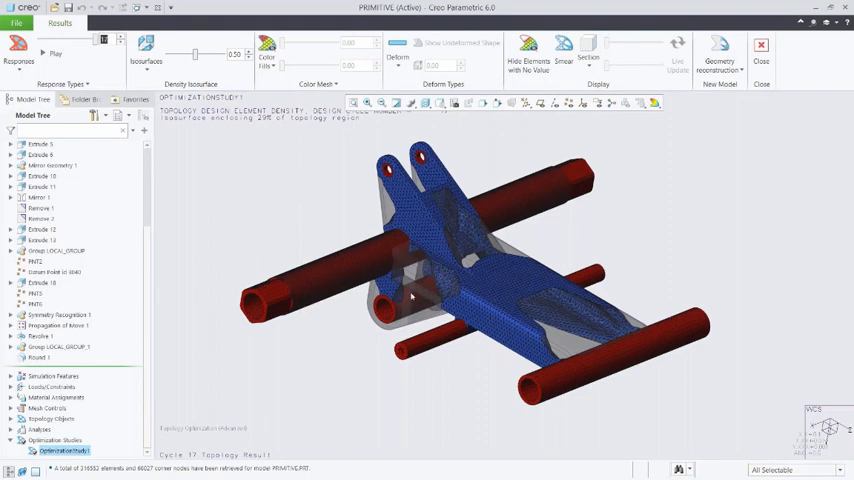
# Show von Mises stress on the static deformed shape and launch Geometry Reconstruction.
pyautogui.click(145, 48)
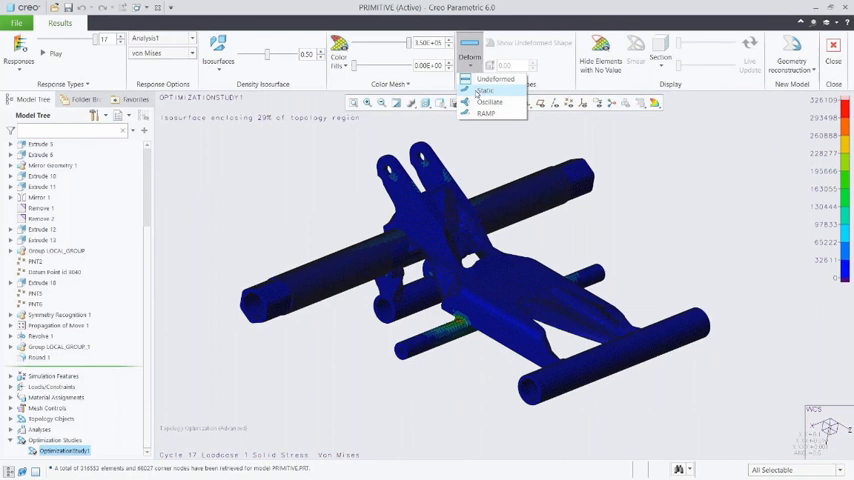
pyautogui.click(486, 90)
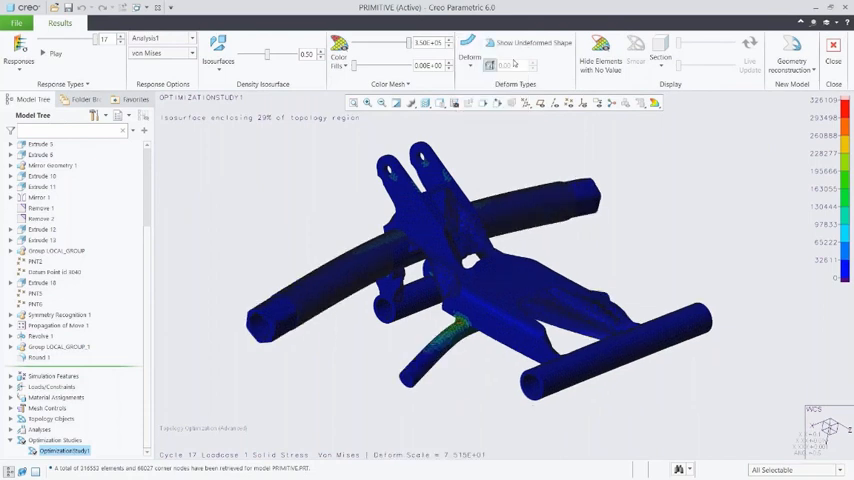
pyautogui.click(525, 42)
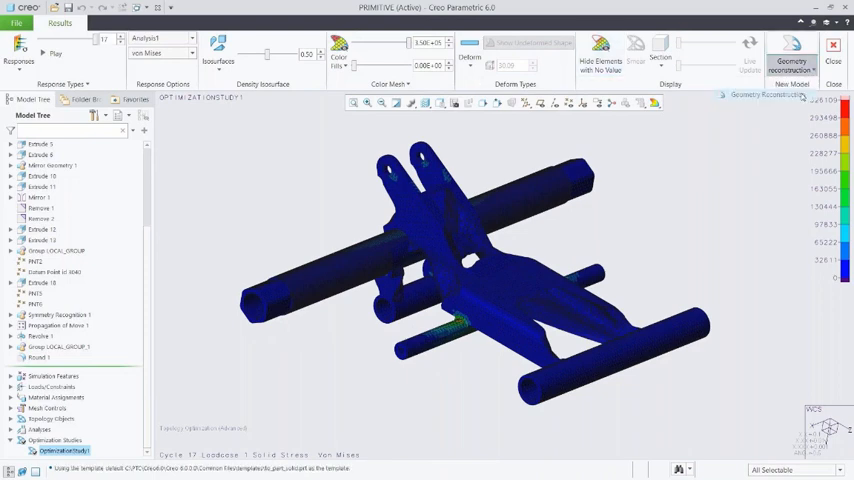
pyautogui.click(790, 48)
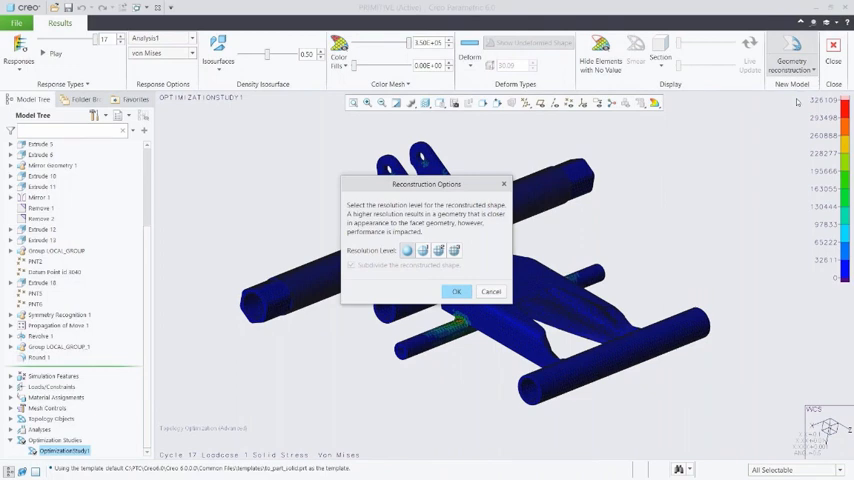
pyautogui.moveTo(491, 259)
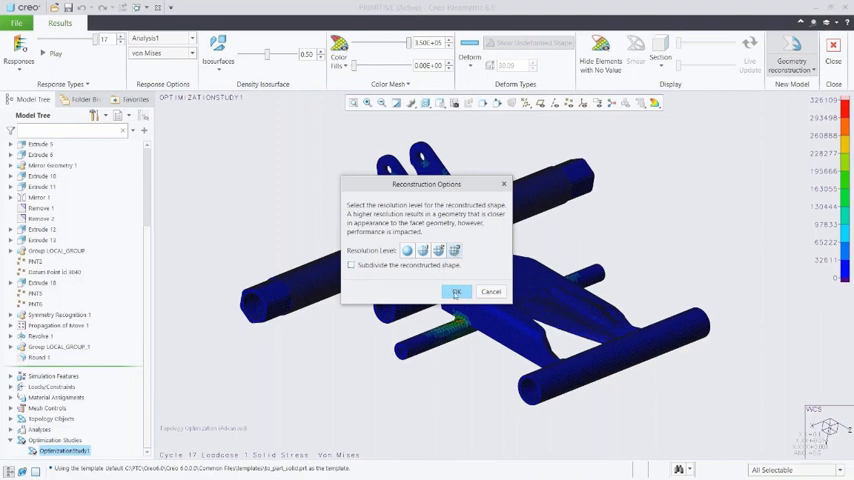
# Keep the default resolution level in Reconstruction Options and confirm.
pyautogui.click(456, 291)
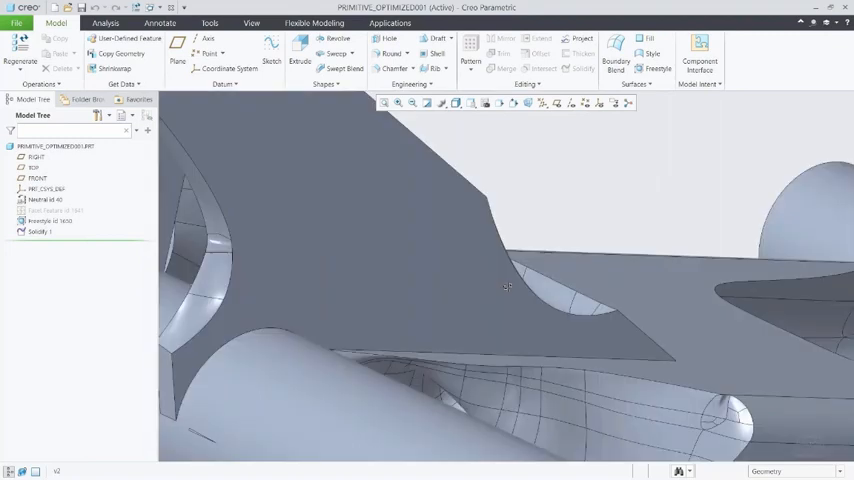
# Edit the facet feature of the new PRIMITIVE_OPTIMIZED001 part.
pyautogui.click(50, 211)
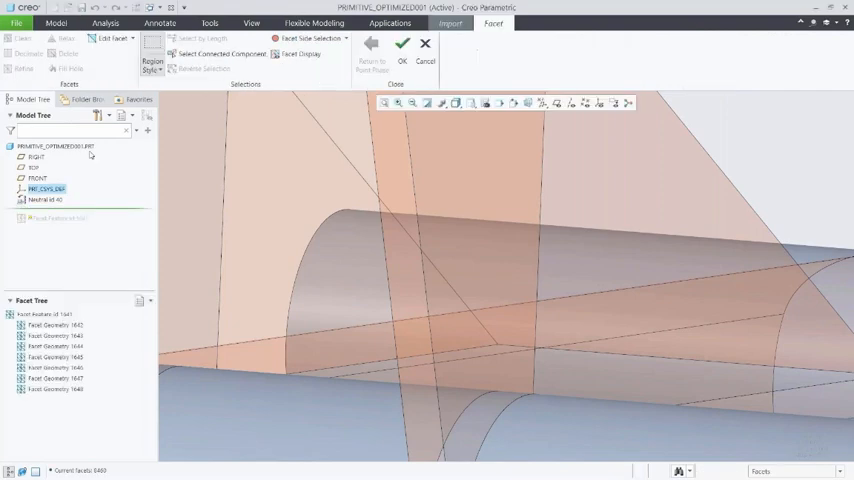
# Refine Facet Geometry 1643 with 4X subdivision and finish the facet feature.
pyautogui.click(55, 335)
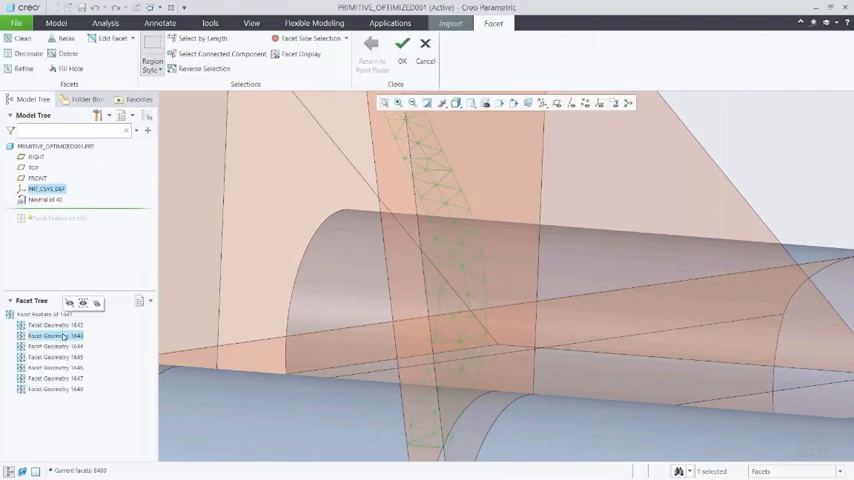
pyautogui.click(23, 68)
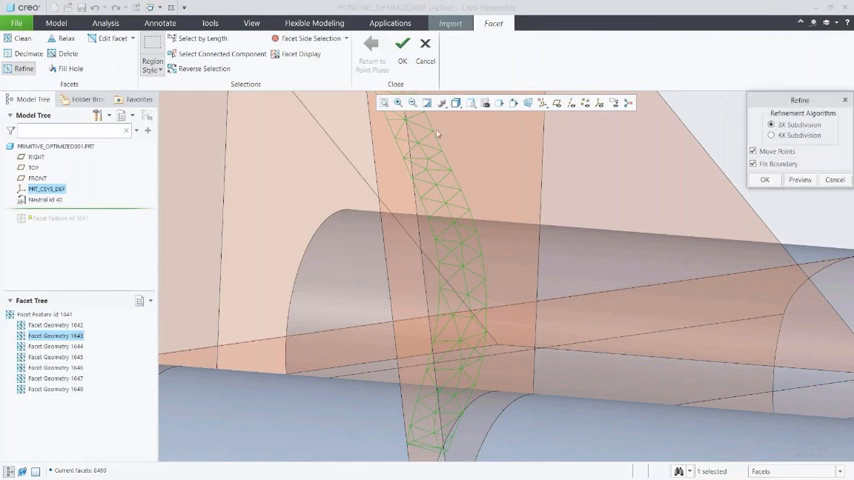
pyautogui.click(770, 135)
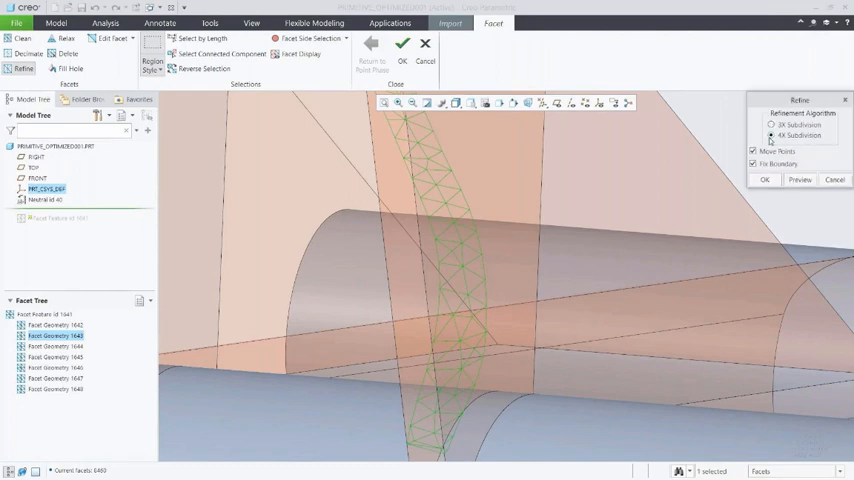
pyautogui.click(765, 179)
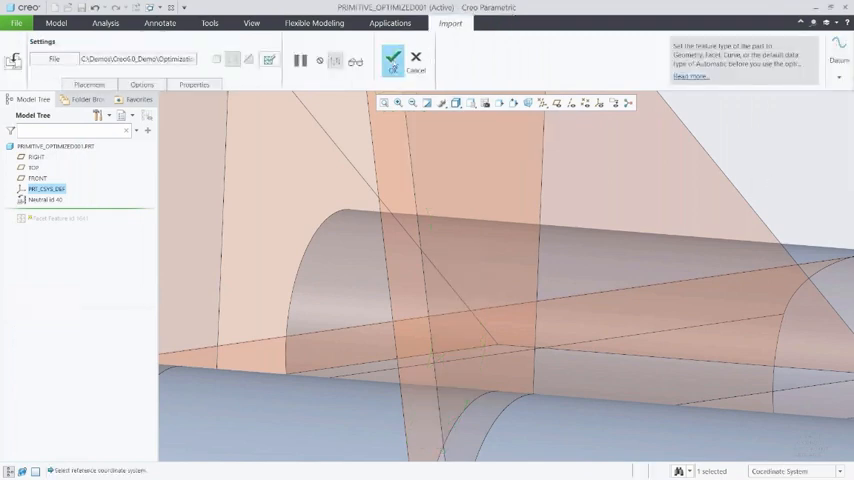
pyautogui.click(393, 58)
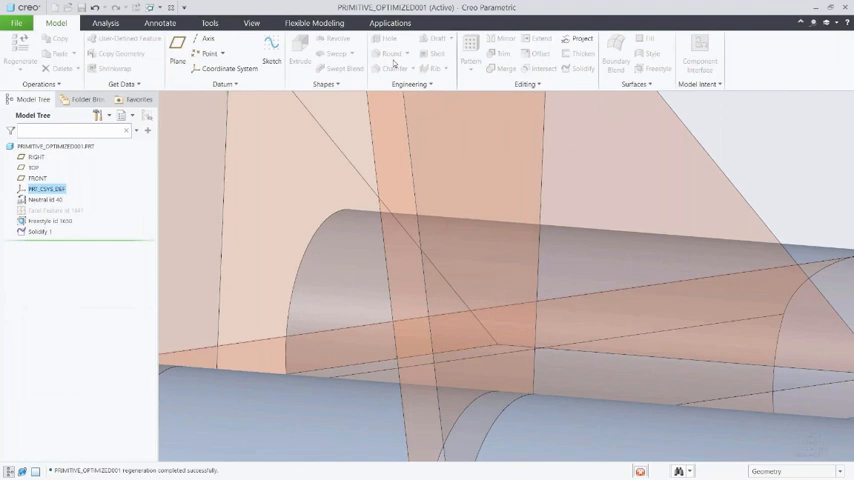
# Reconstruct freestyle PRIMITIVE_2 from the facets and confirm the Freestyle feature.
pyautogui.click(55, 210)
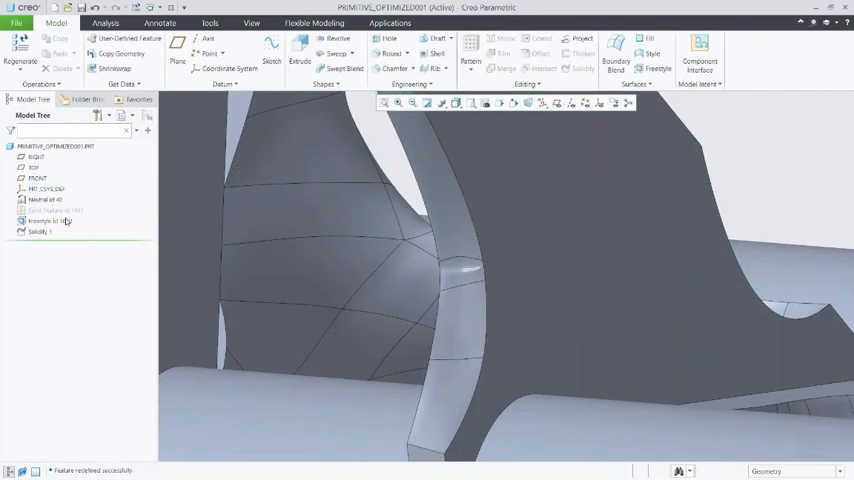
pyautogui.click(49, 221)
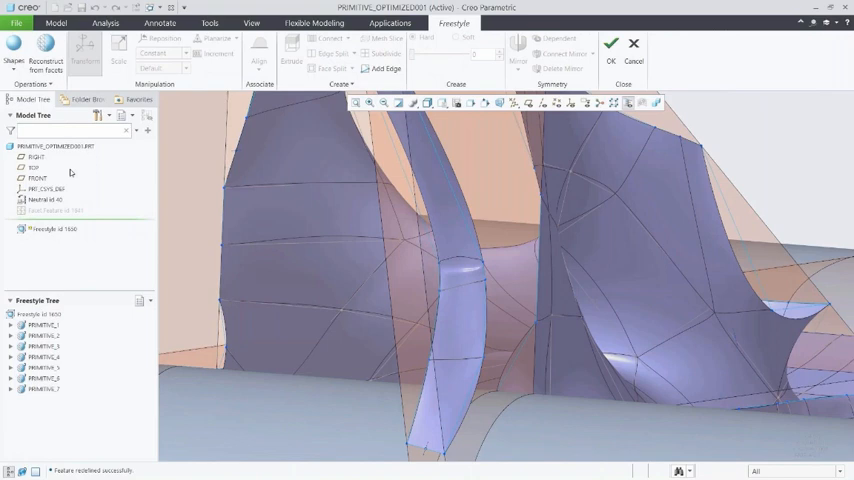
pyautogui.rightClick(42, 336)
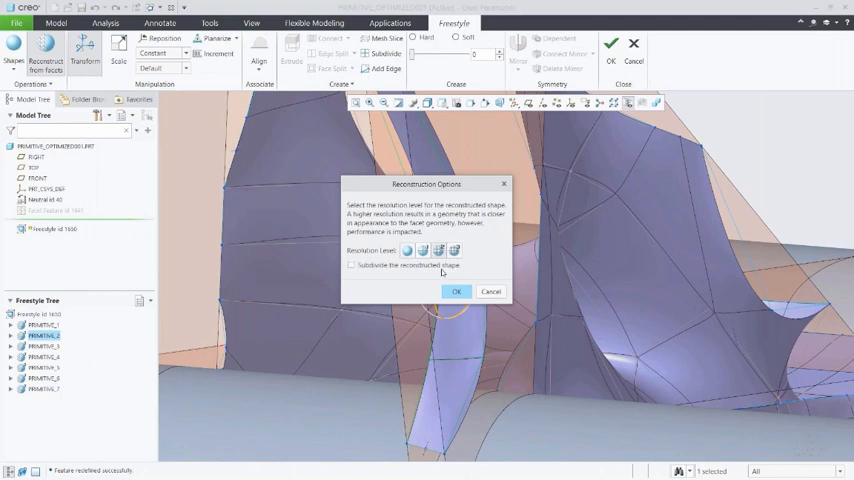
pyautogui.click(456, 291)
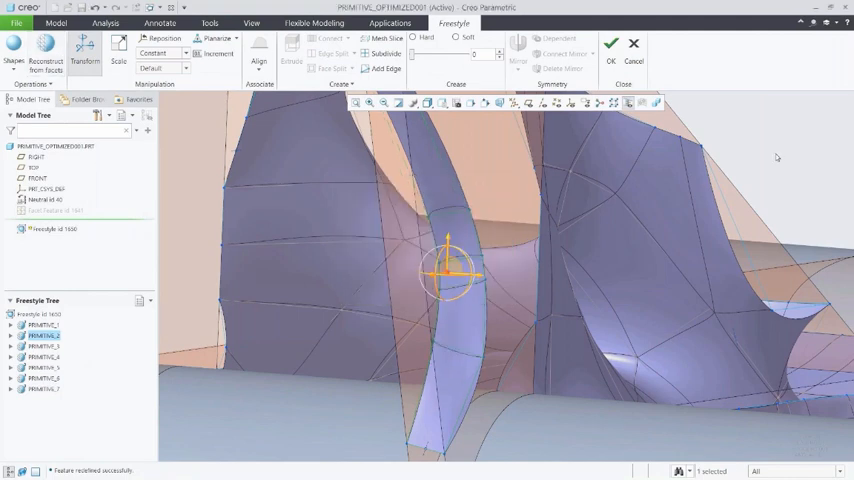
pyautogui.click(611, 47)
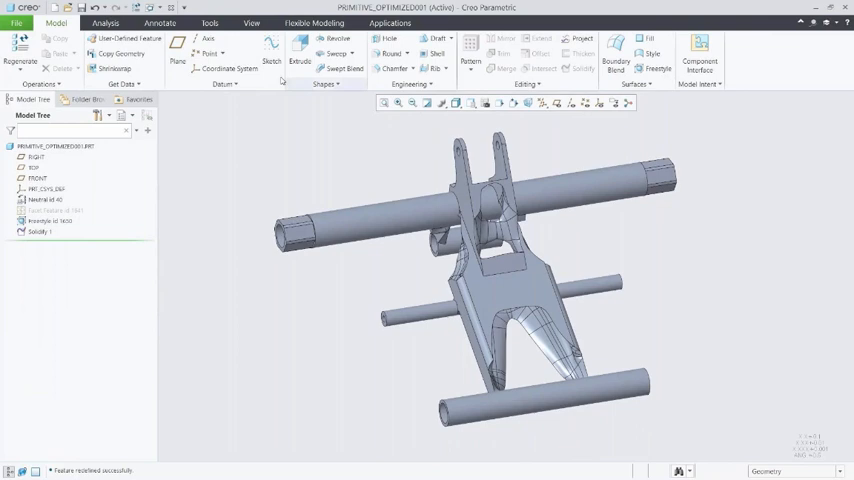
# Publish PRIMITIVE_OPTIMIZED001 as an AR model from the Tools tab after signing in.
pyautogui.click(210, 22)
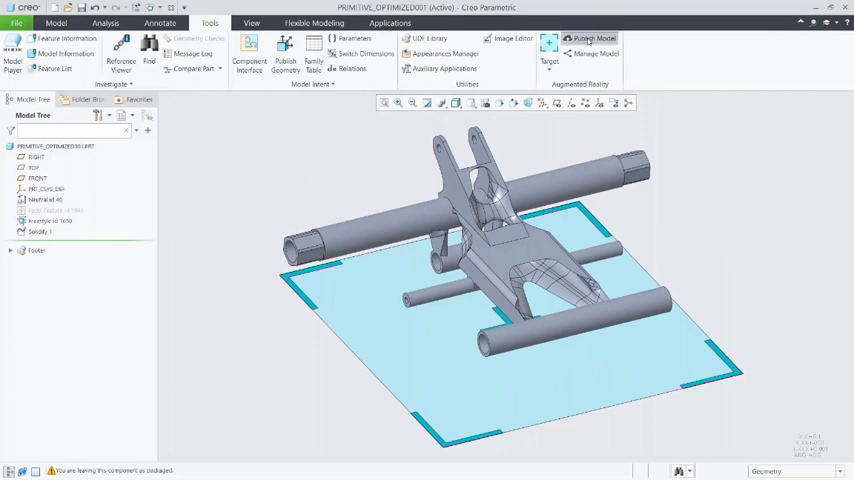
pyautogui.click(589, 38)
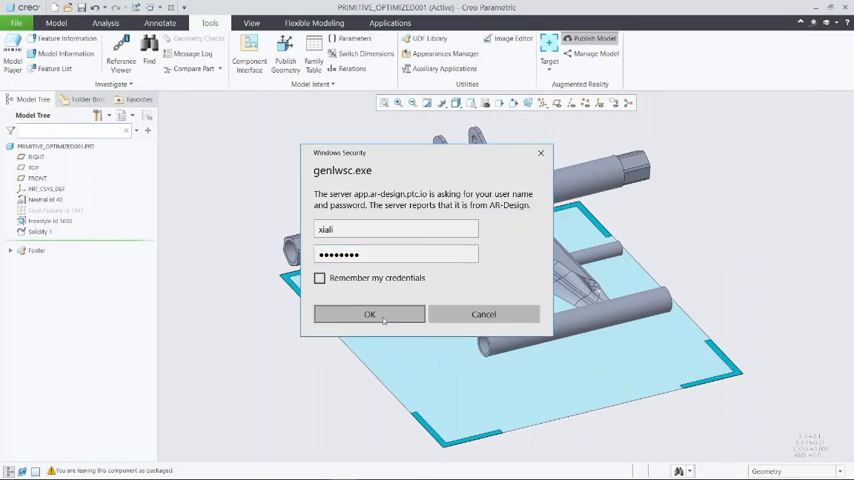
pyautogui.click(369, 314)
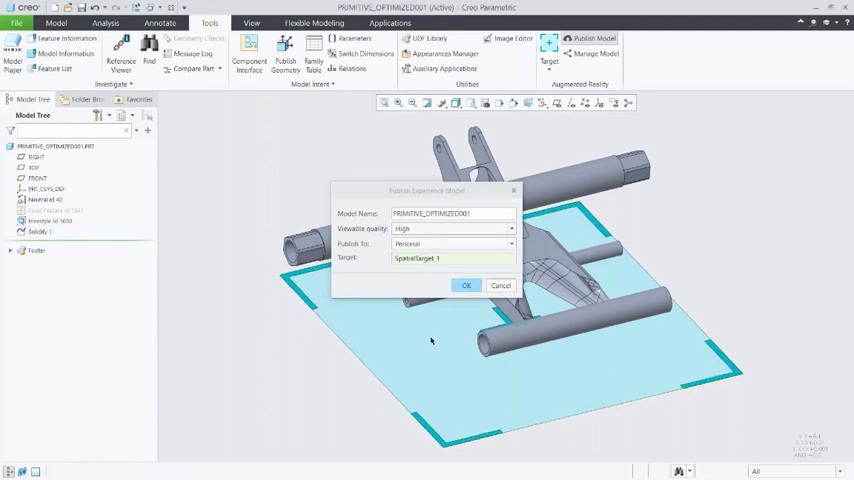
pyautogui.click(466, 285)
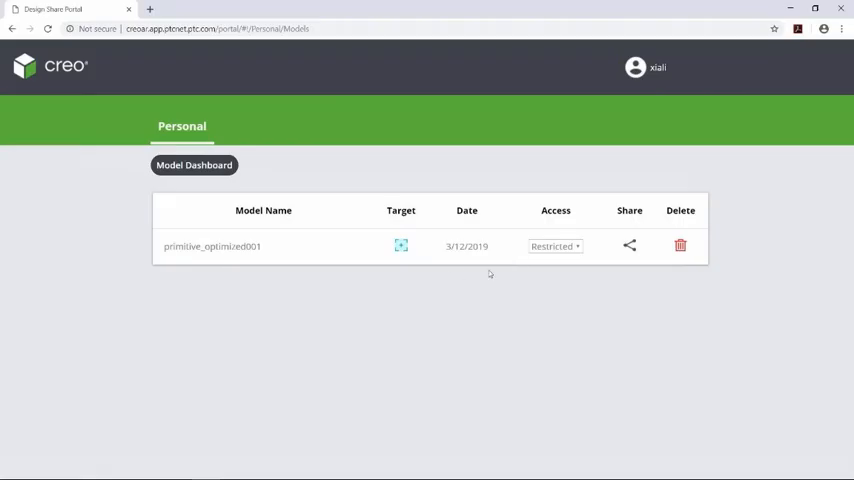
# Set primitive_optimized001 access to Public and check its mobile and 3D eyewear share links.
pyautogui.click(555, 246)
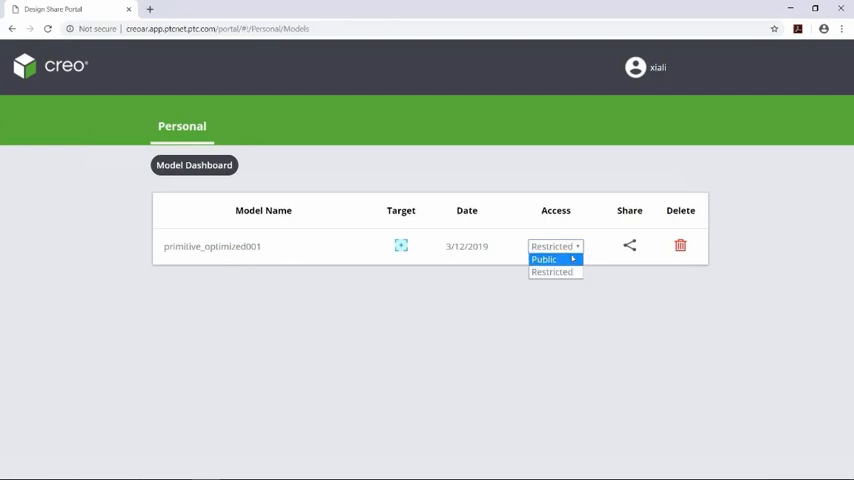
pyautogui.click(543, 259)
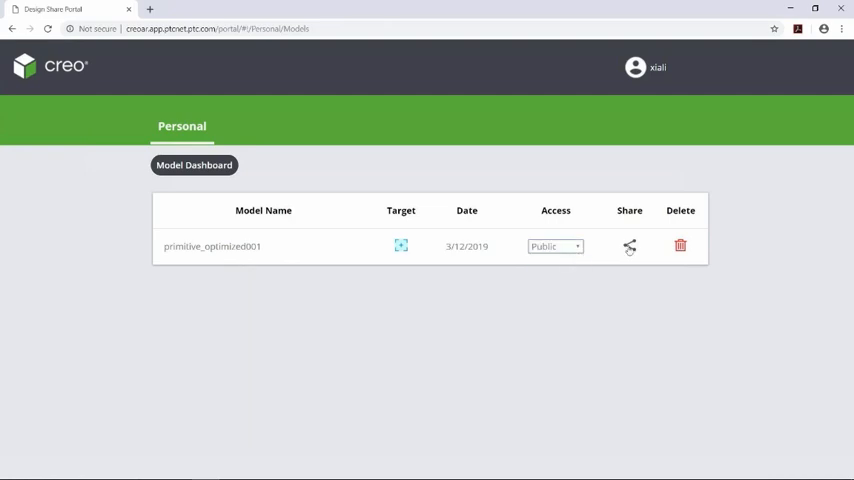
pyautogui.click(629, 246)
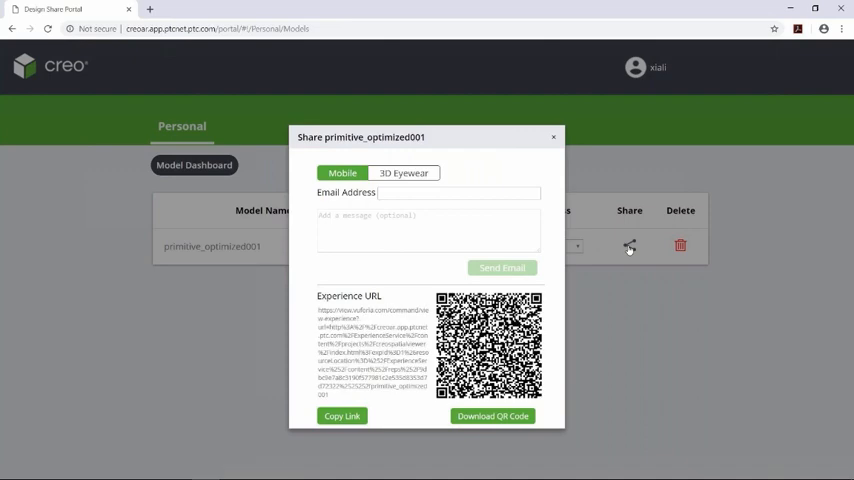
pyautogui.click(404, 173)
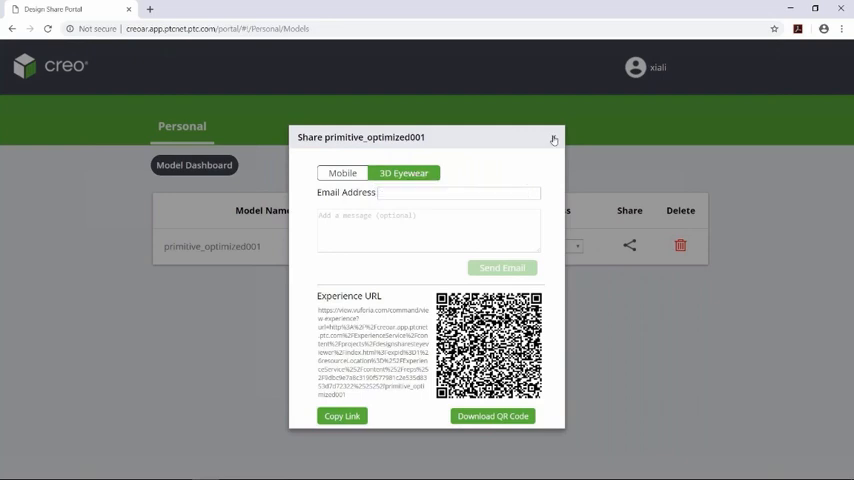
pyautogui.click(553, 138)
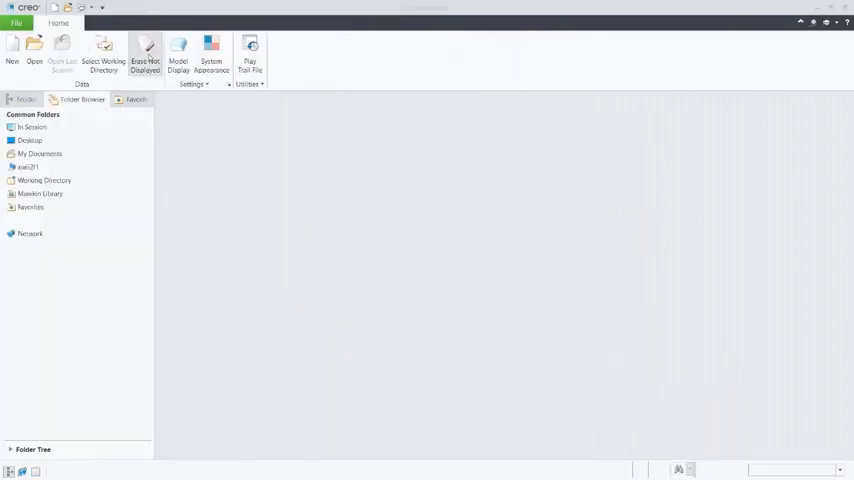
# Erase undisplayed parts from session, then open primitive_optimized_model.prt.
pyautogui.click(145, 48)
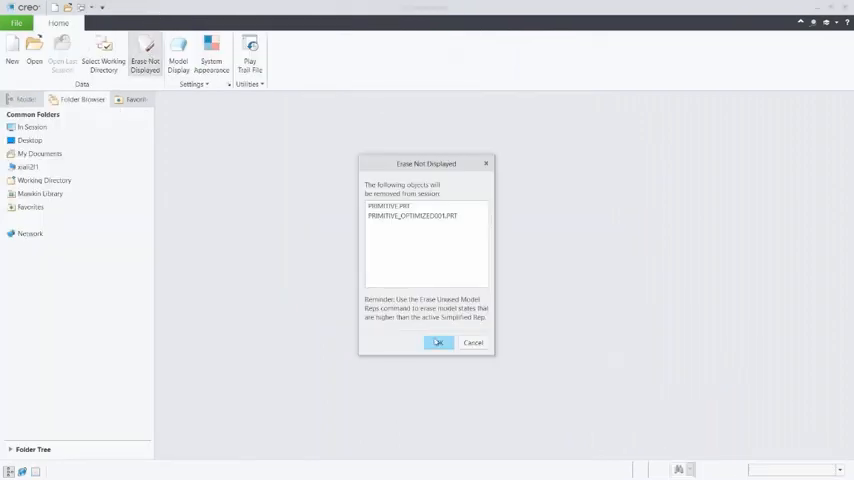
pyautogui.click(437, 342)
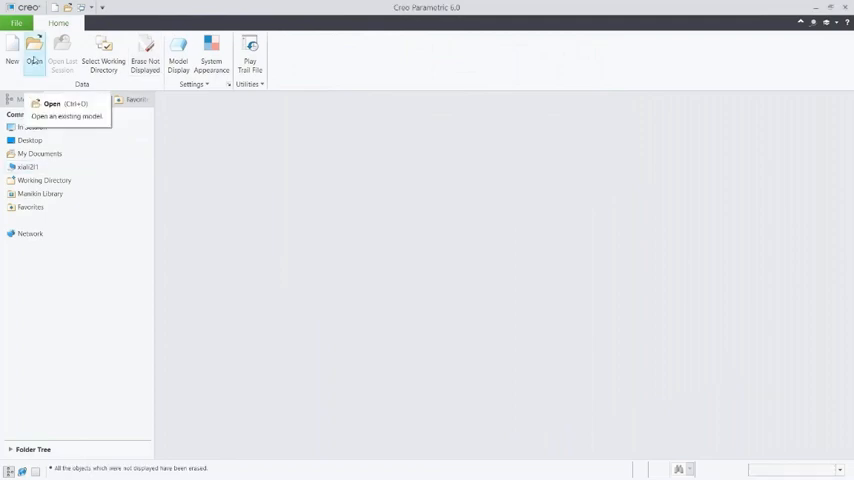
pyautogui.click(52, 104)
pyautogui.write('prim')
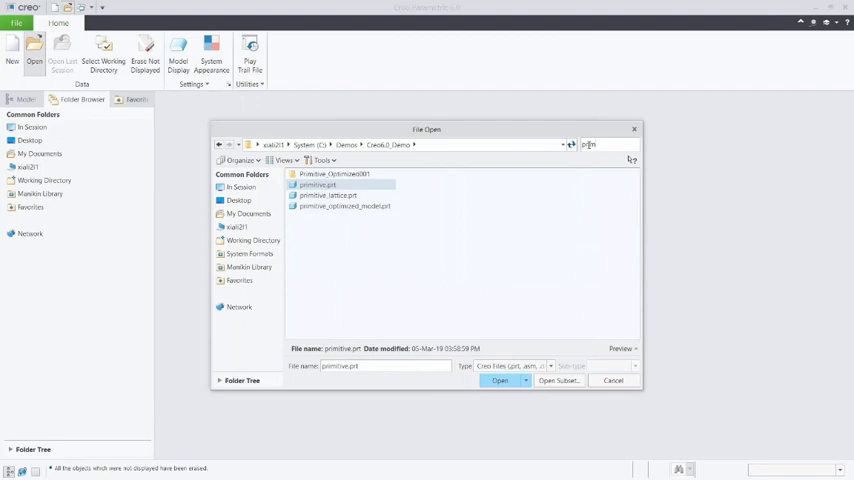
pyautogui.click(344, 206)
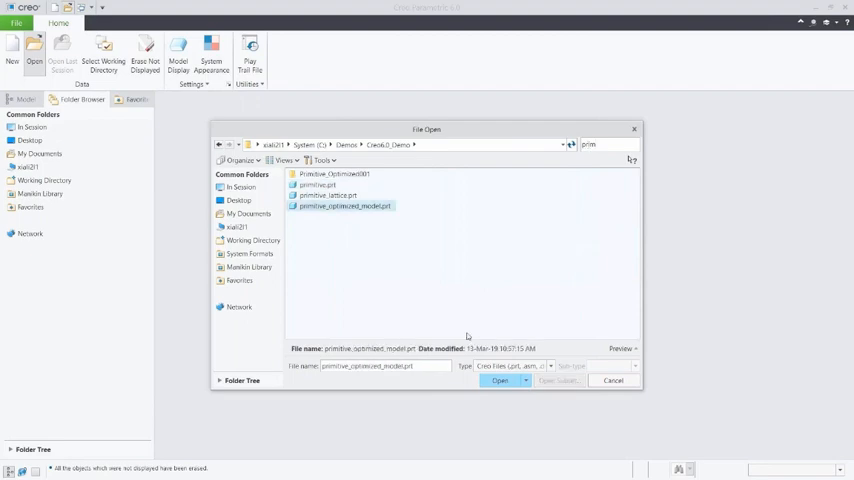
pyautogui.click(500, 380)
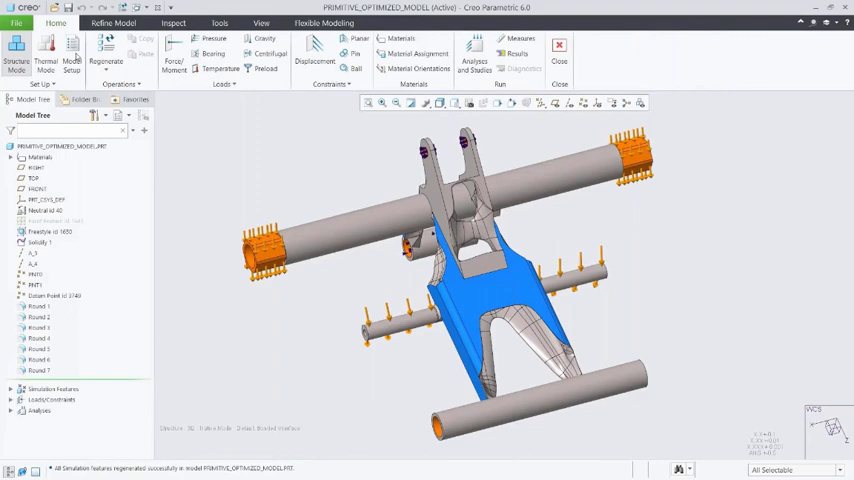
# Show deformed von Mises stress in MPa for the optimized model, then add the original swing arm study.
pyautogui.click(473, 52)
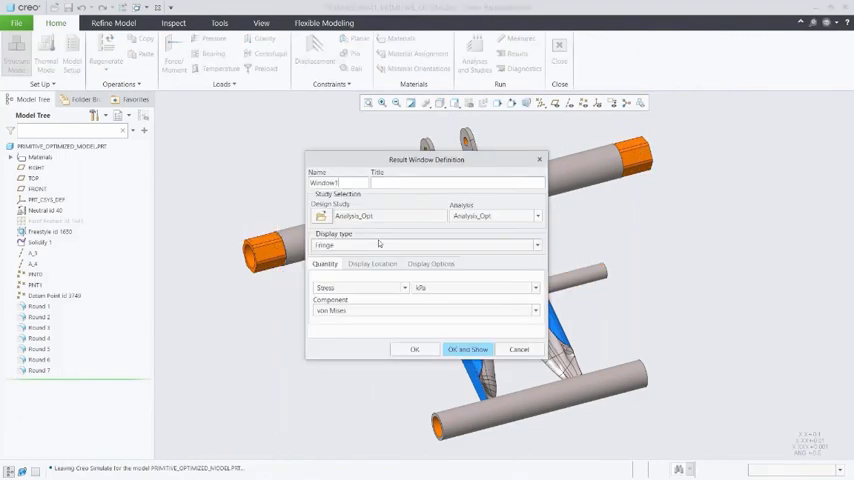
pyautogui.click(535, 288)
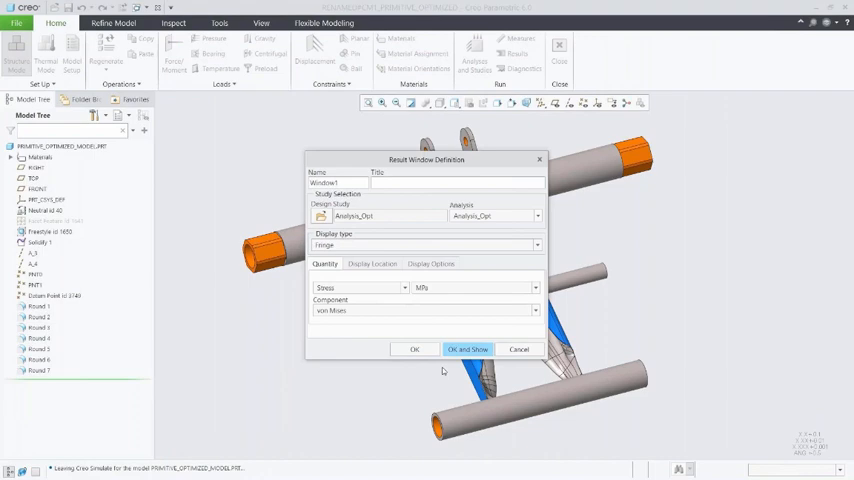
pyautogui.click(431, 263)
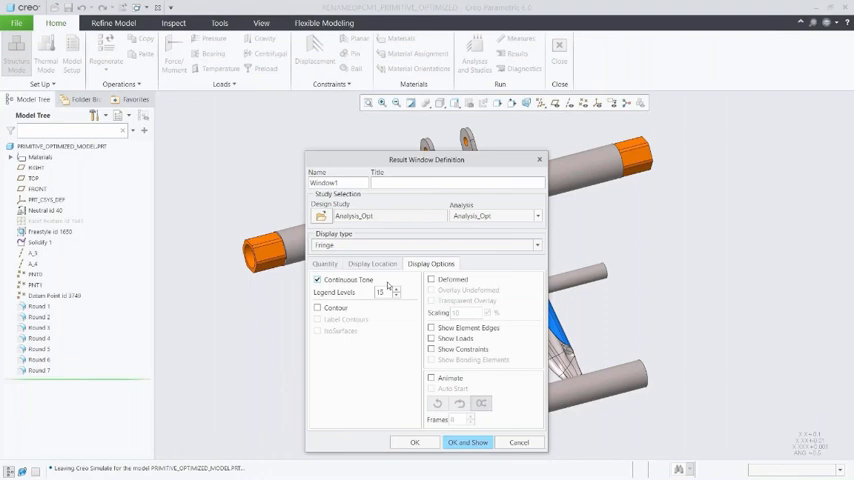
pyautogui.click(432, 279)
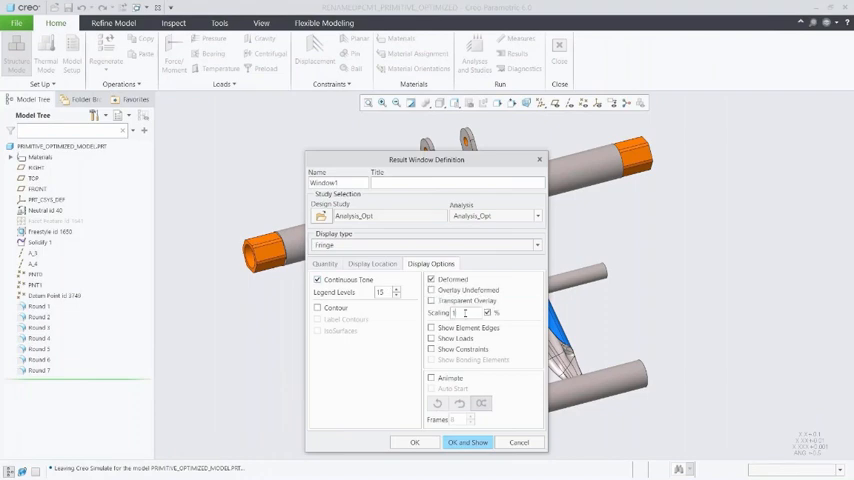
pyautogui.click(467, 442)
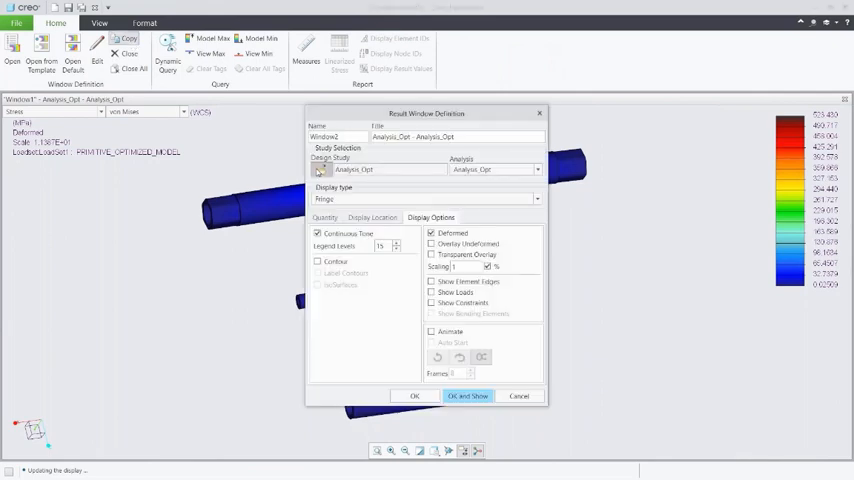
pyautogui.click(467, 395)
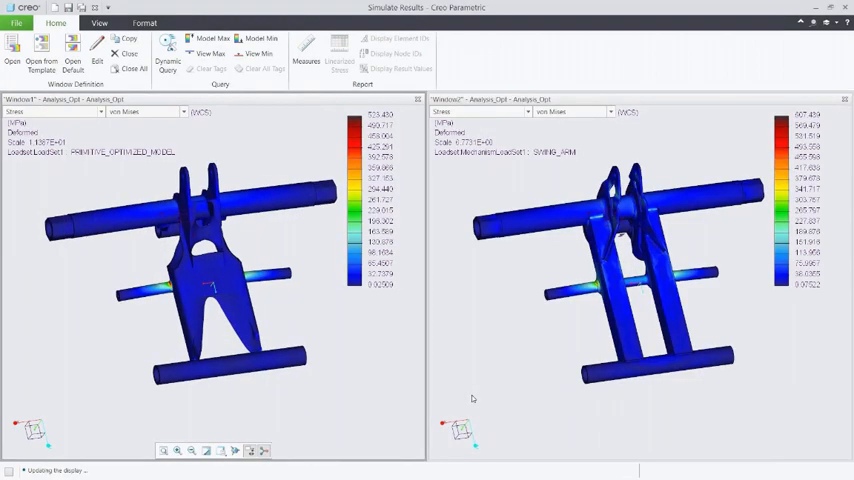
# Tie both stress plots to one shared legend and confirm exiting Simulate Results.
pyautogui.click(144, 22)
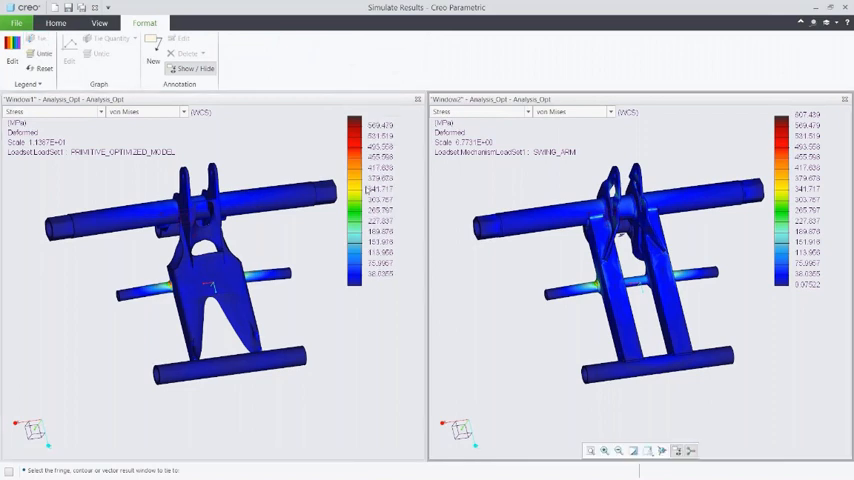
pyautogui.click(99, 23)
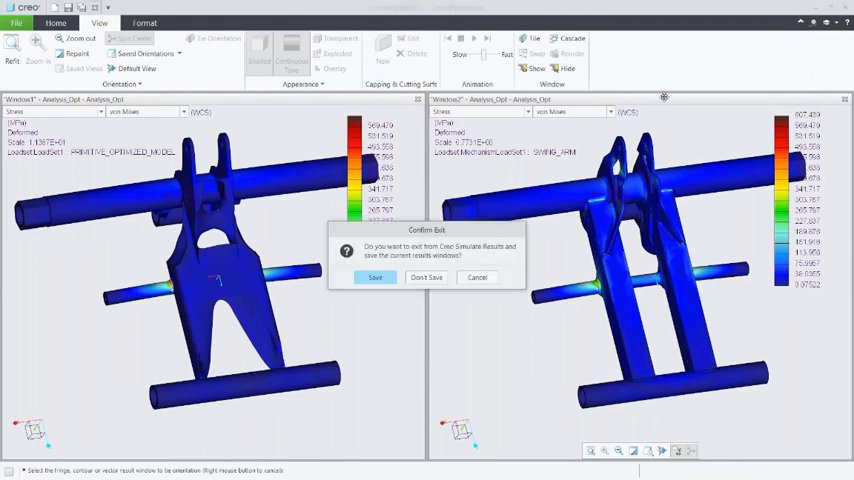
pyautogui.click(426, 277)
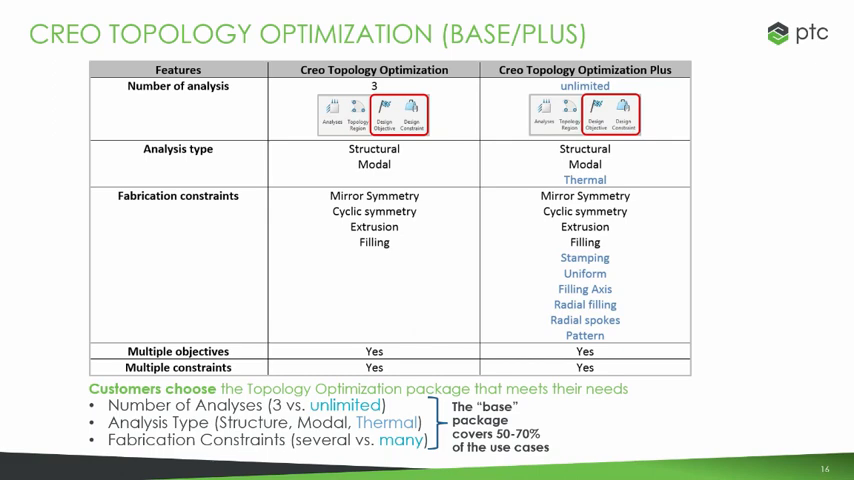
# Advance to slide 17 and reveal the reduced weight, improved performance bullet.
pyautogui.press('Right')
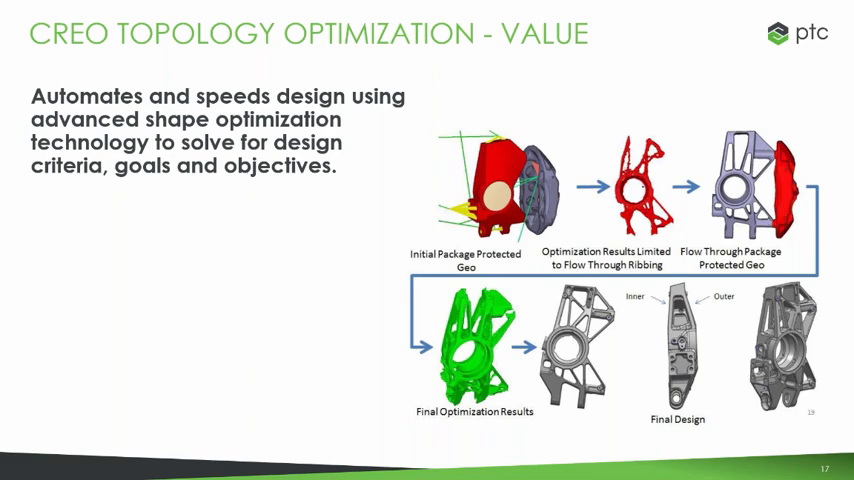
pyautogui.press('right')
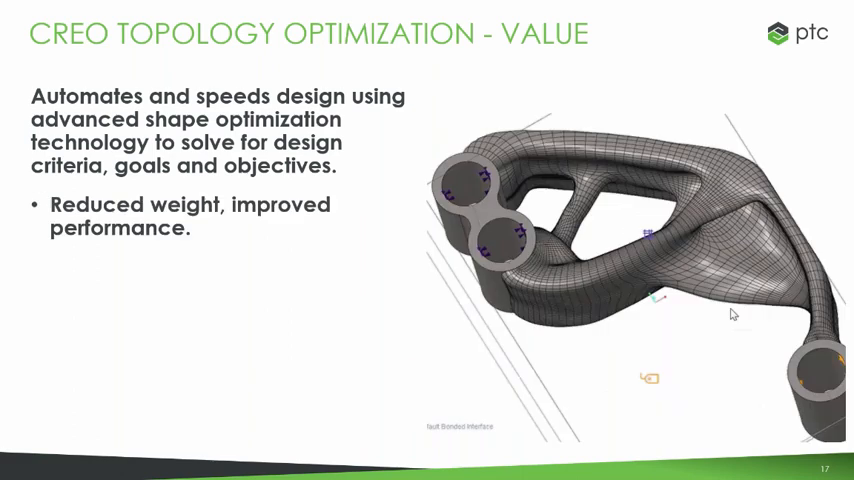